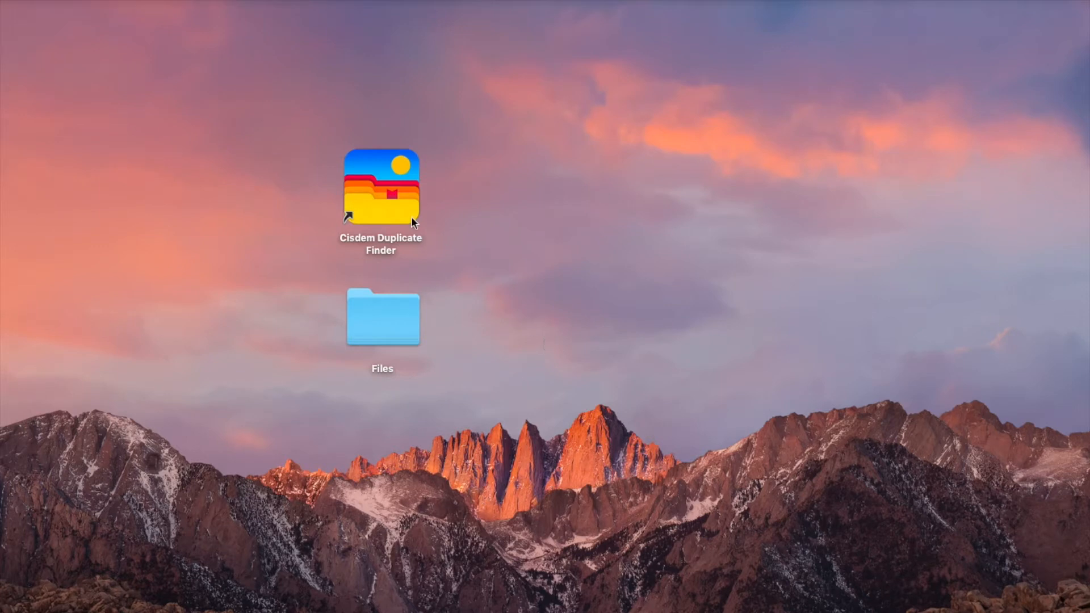
Step: Launch Cisdem Duplicate Finder from its desktop icon and move the window toward the screen centre
{"action": "double_click", "coordinate": [381, 186]}
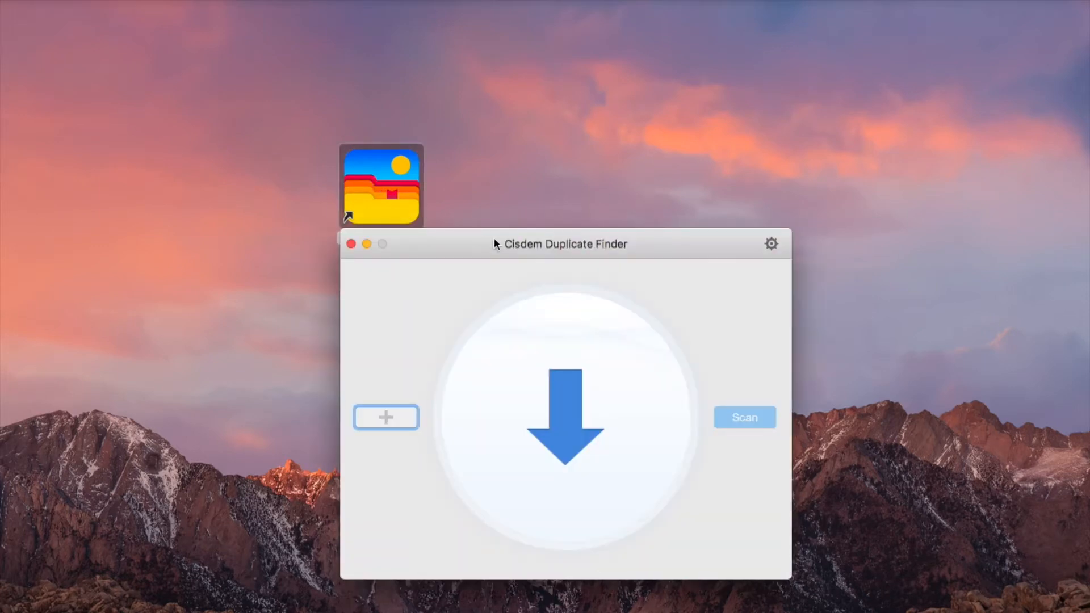
{"action": "left_click_drag", "start_coordinate": [562, 244], "coordinate": [556, 126]}
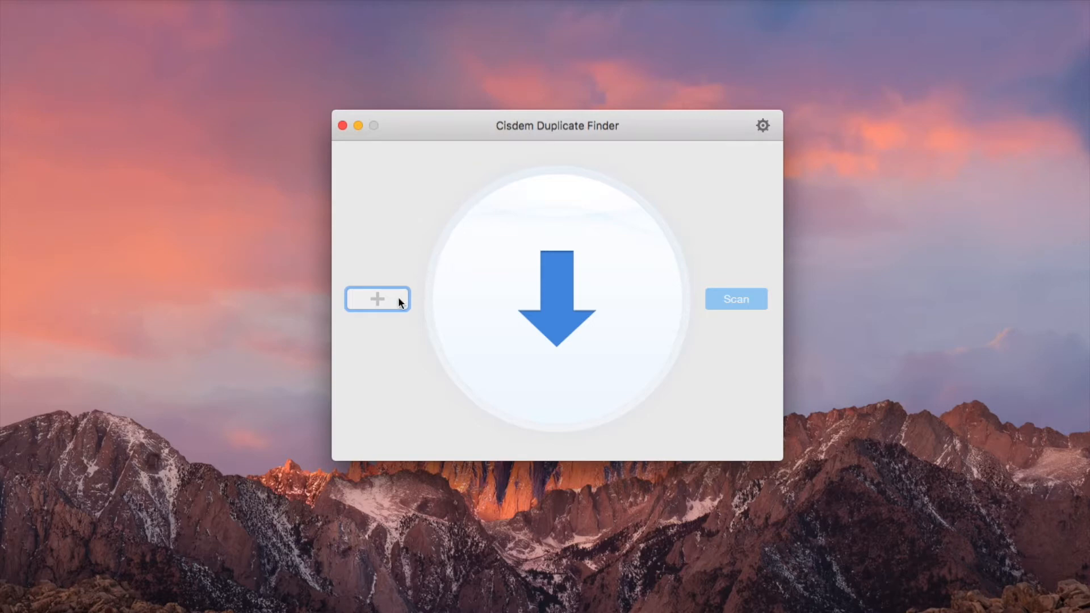
Step: Add the Files folder from the Desktop as a location to scan
{"action": "left_click", "coordinate": [377, 300]}
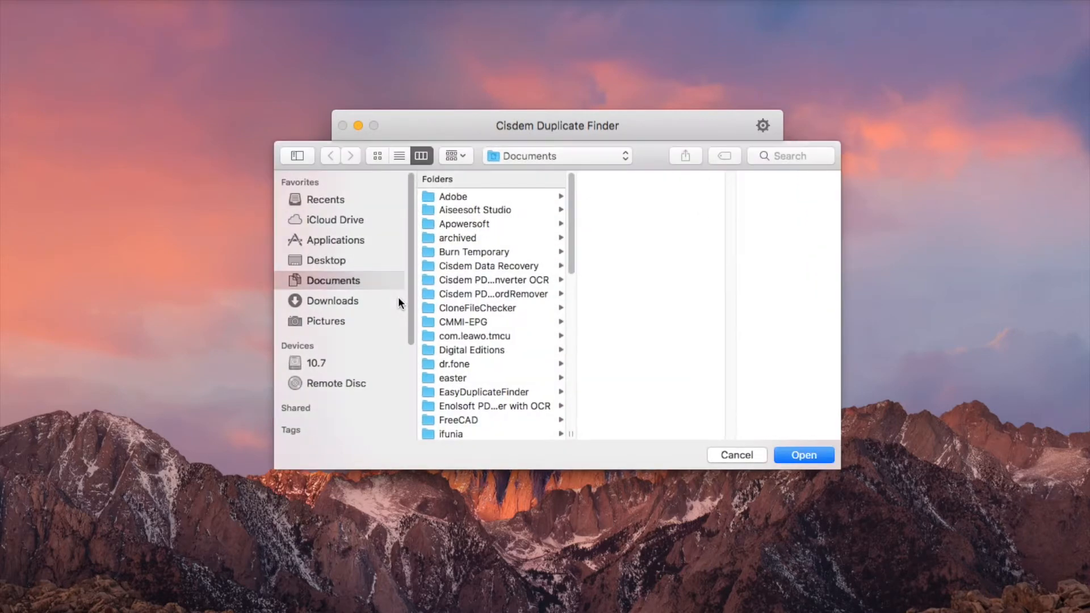
{"action": "left_click", "coordinate": [325, 260]}
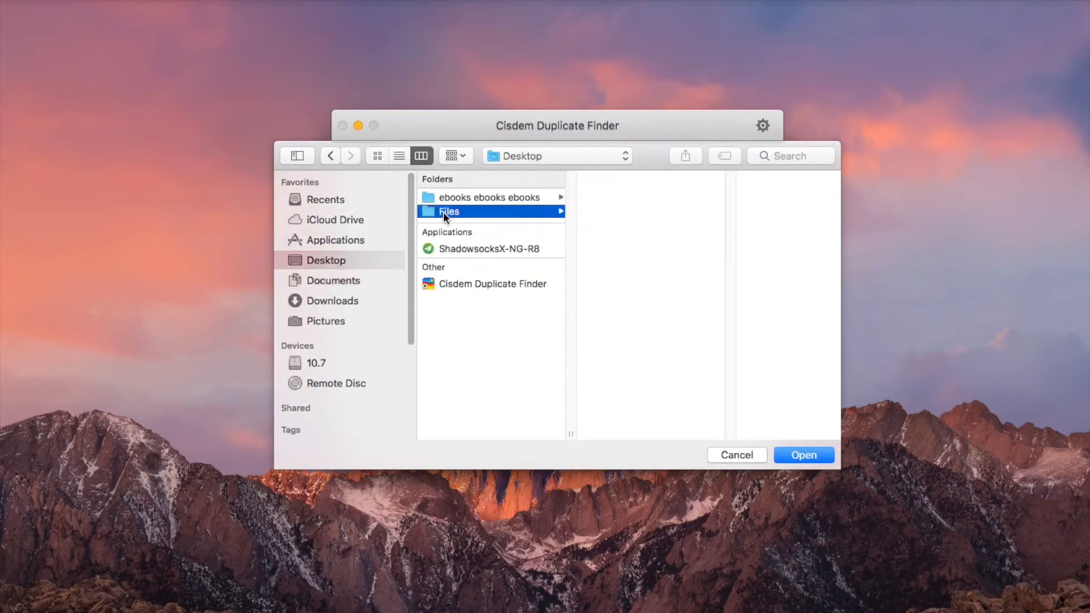
{"action": "left_click", "coordinate": [803, 454]}
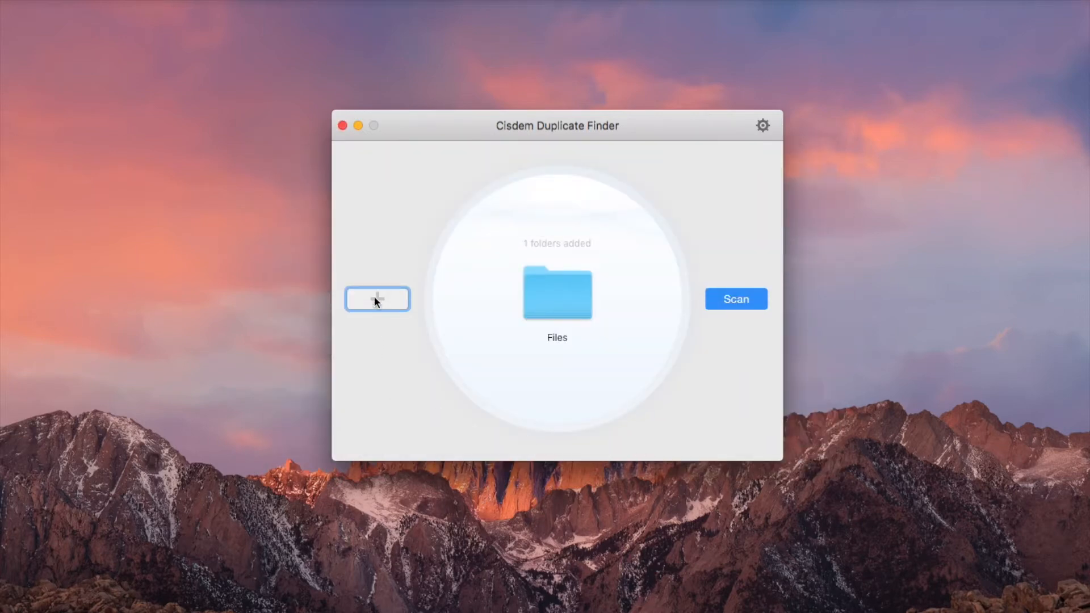
Step: Add the Documents folder as a second location, then remove it so only Files remains
{"action": "left_click", "coordinate": [377, 298]}
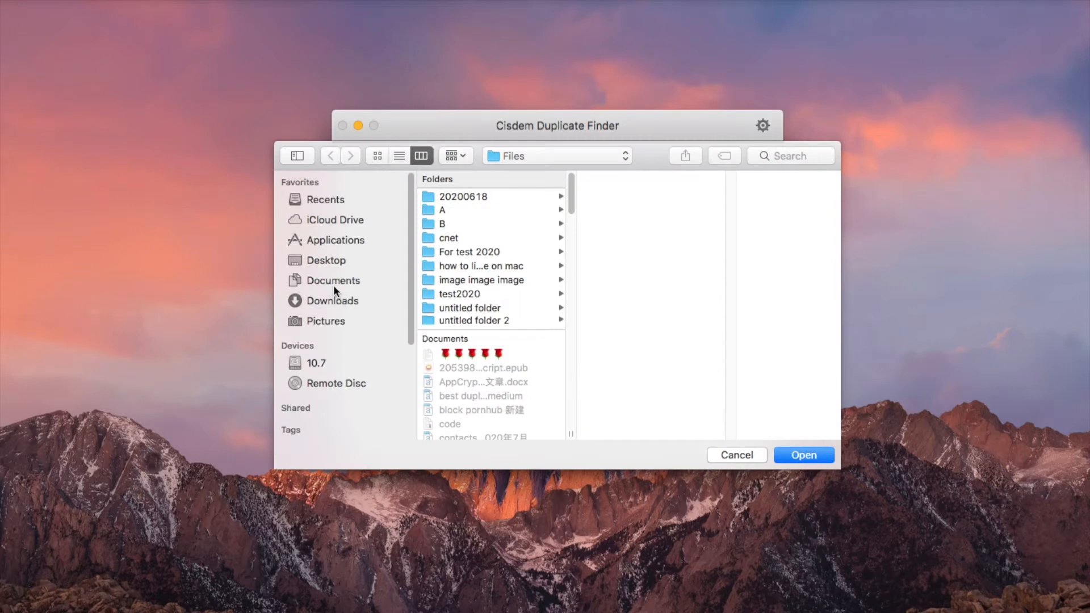
{"action": "left_click", "coordinate": [803, 454]}
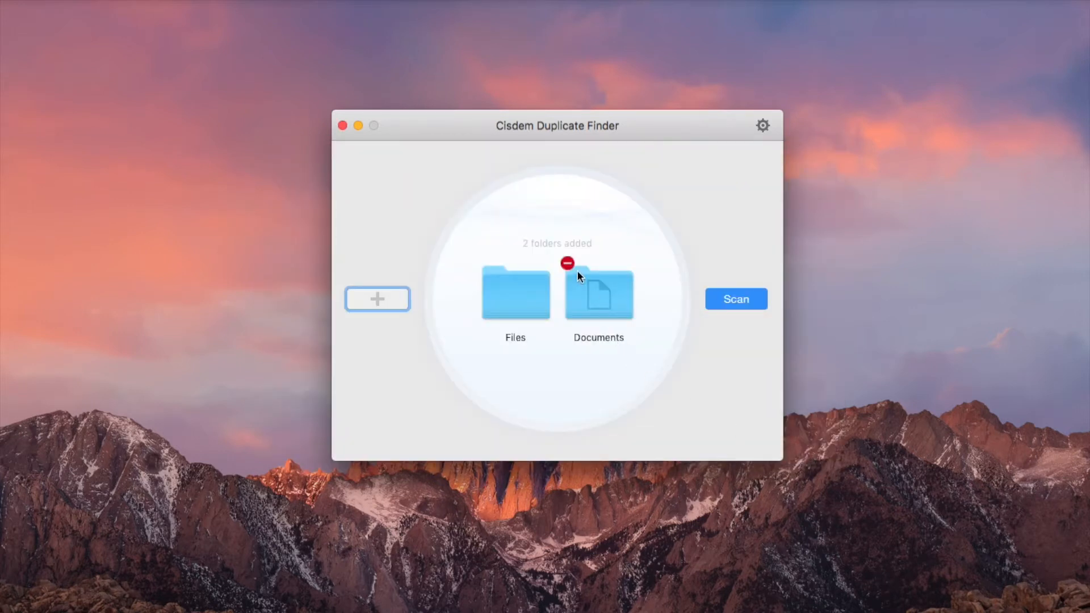
{"action": "left_click", "coordinate": [568, 262]}
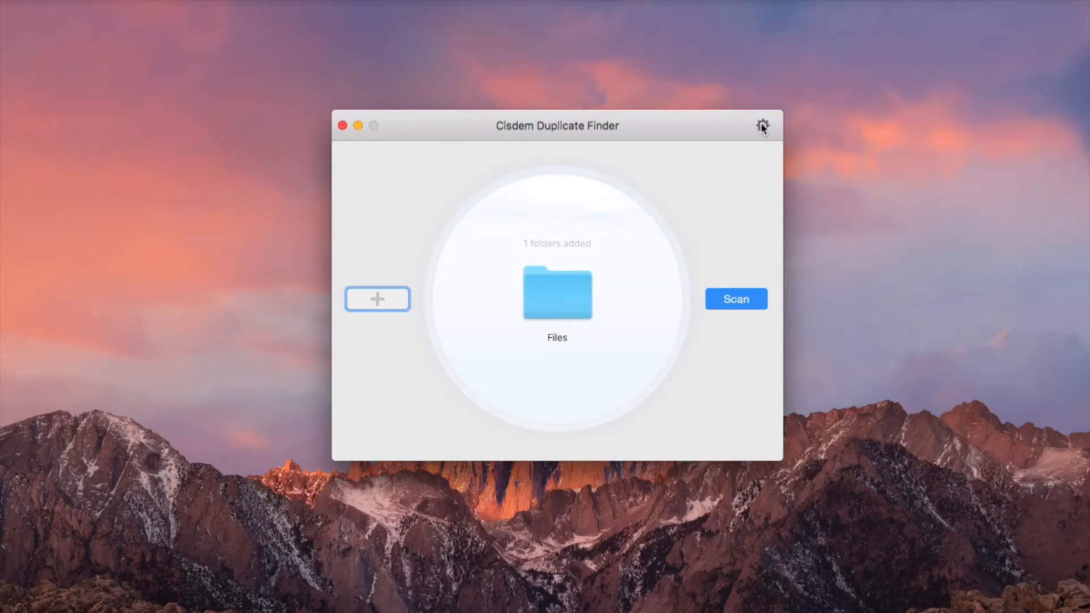
Step: Open Preferences, review the General scan options, and switch to the Ignore list settings
{"action": "left_click", "coordinate": [762, 126]}
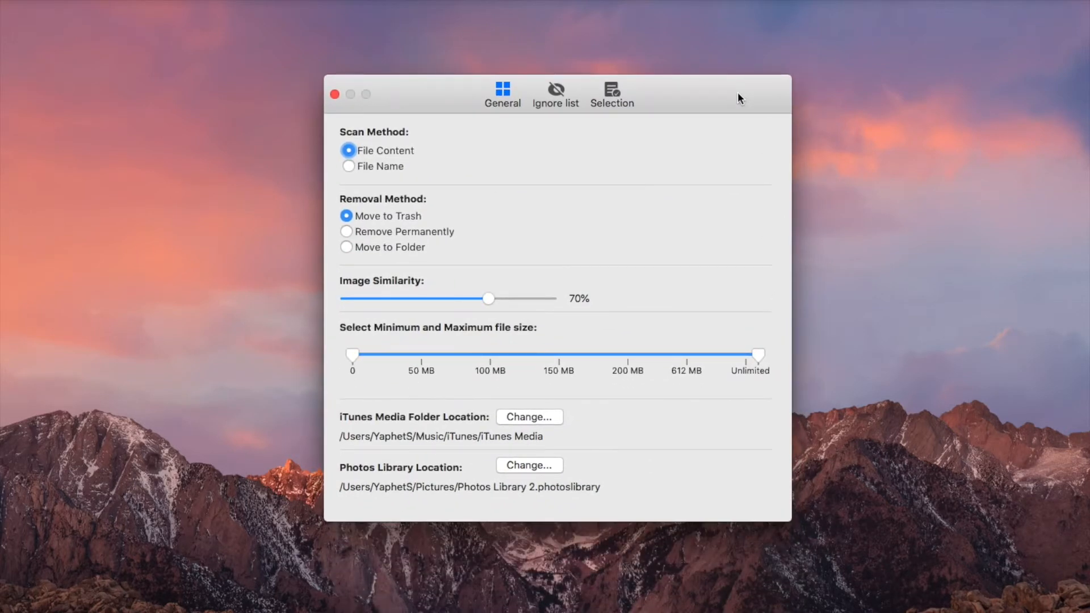
{"action": "mouse_move", "coordinate": [631, 173]}
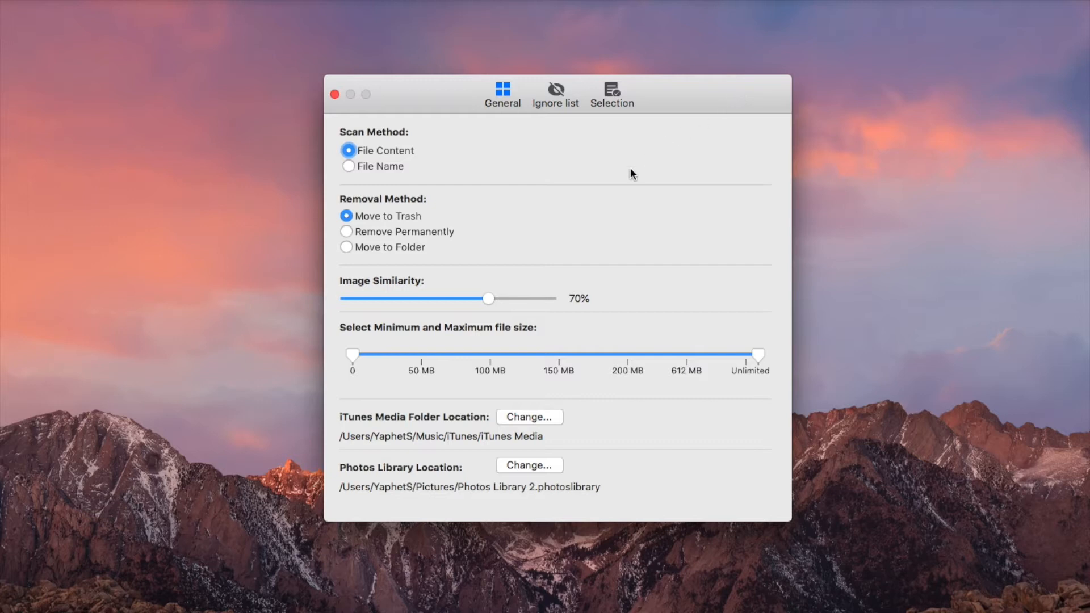
{"action": "mouse_move", "coordinate": [498, 196]}
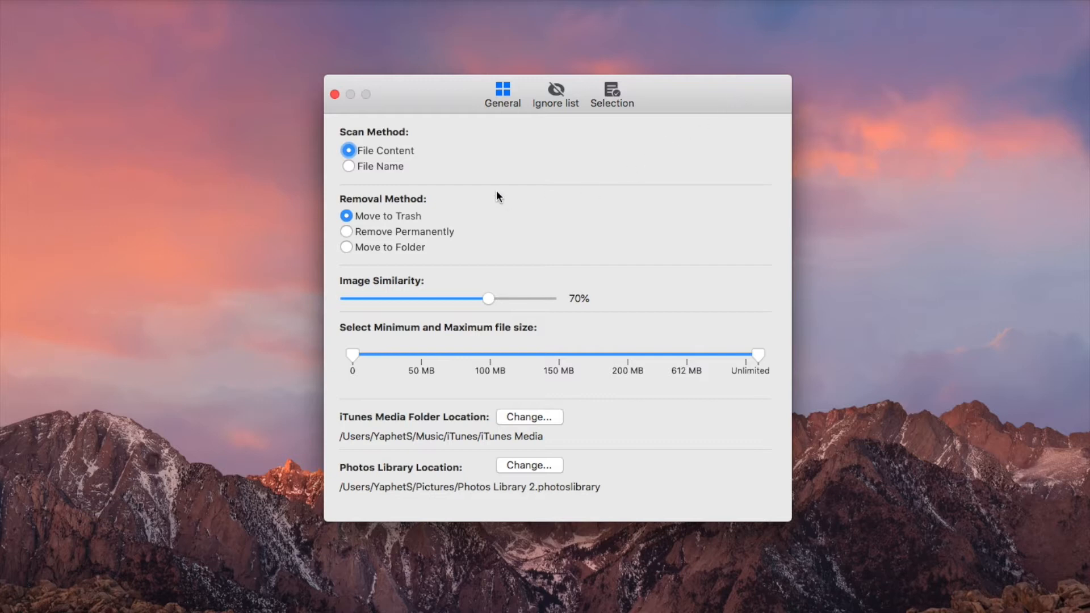
{"action": "mouse_move", "coordinate": [633, 292]}
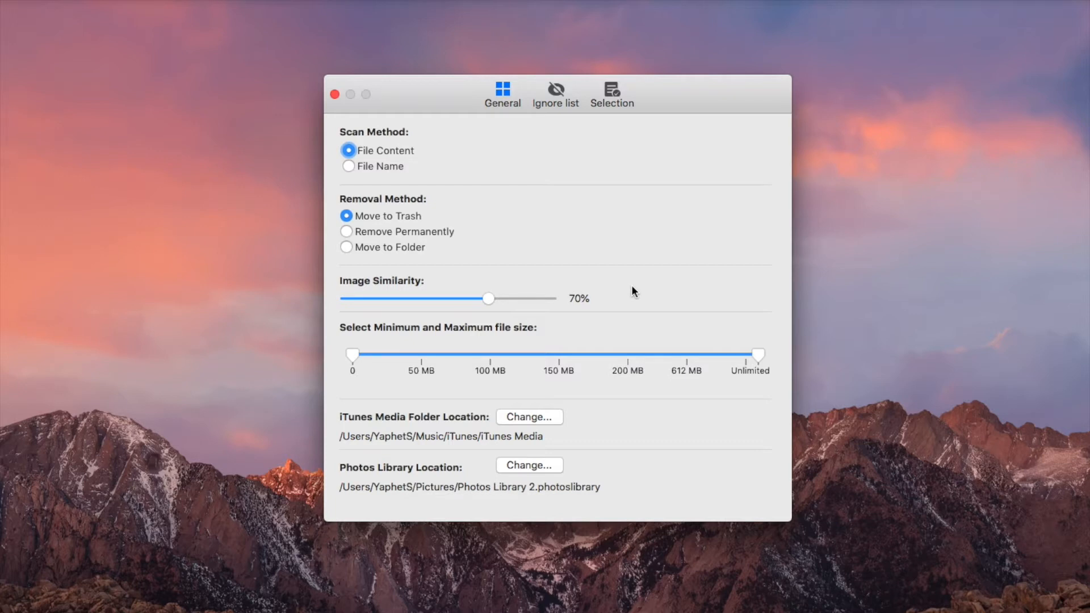
{"action": "mouse_move", "coordinate": [569, 127]}
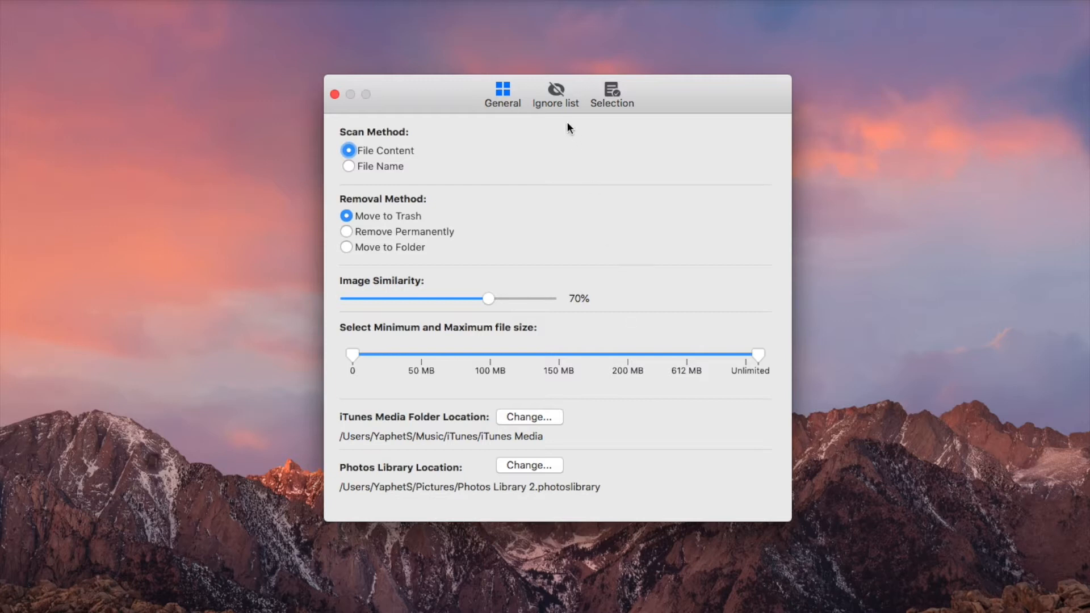
{"action": "left_click", "coordinate": [556, 94]}
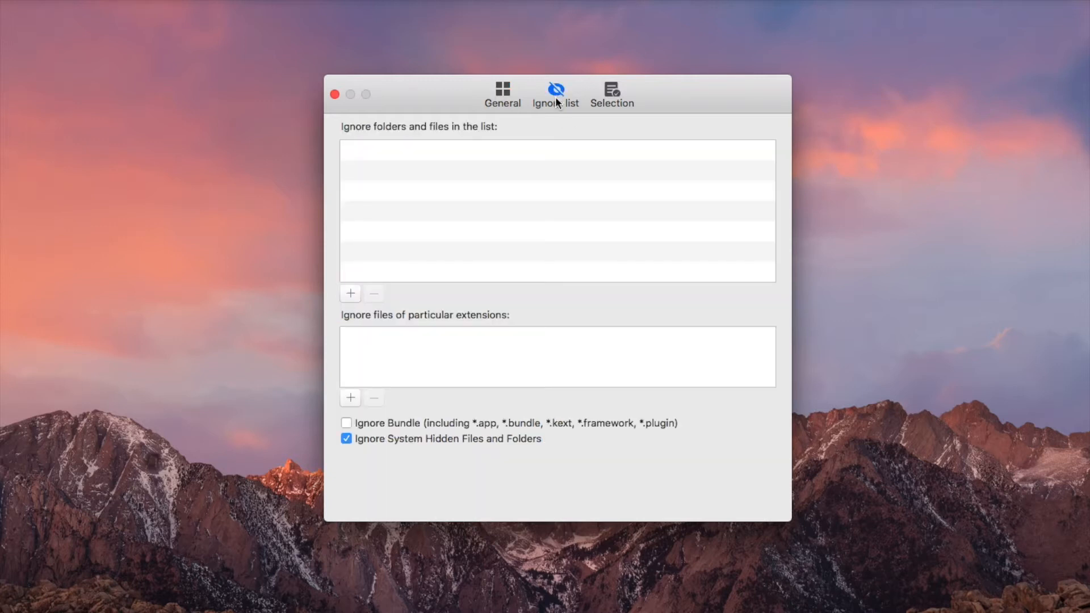
Step: Add the Documents folder to the ignored folders, then remove it again
{"action": "left_click", "coordinate": [351, 293]}
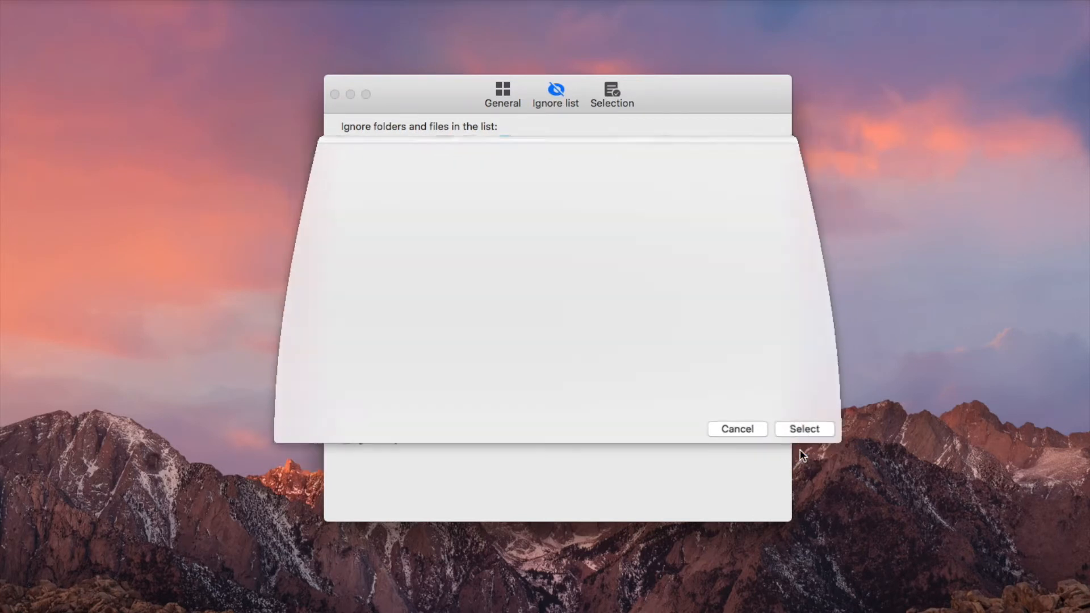
{"action": "left_click", "coordinate": [804, 429]}
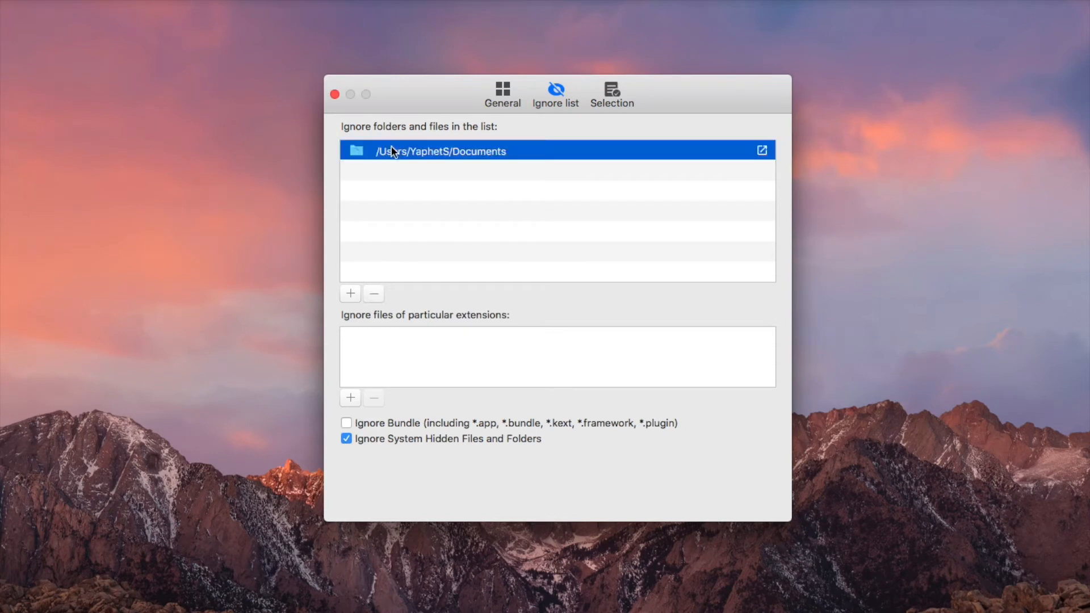
{"action": "left_click", "coordinate": [374, 293]}
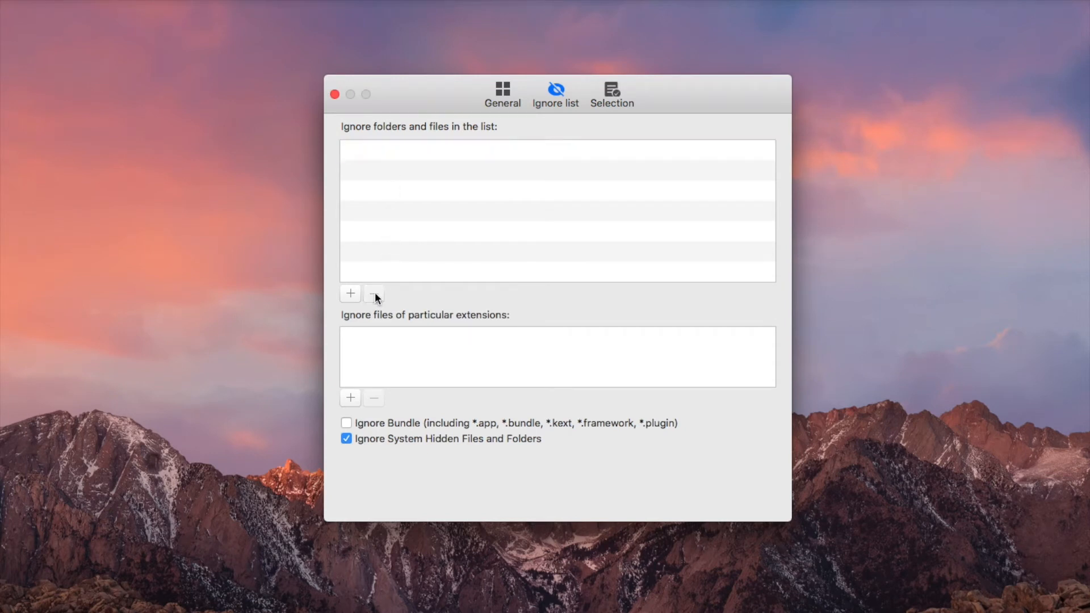
Step: Add a png extension to ignore and remove it, leaving the lists empty, then show the Selection rules
{"action": "left_click", "coordinate": [350, 397]}
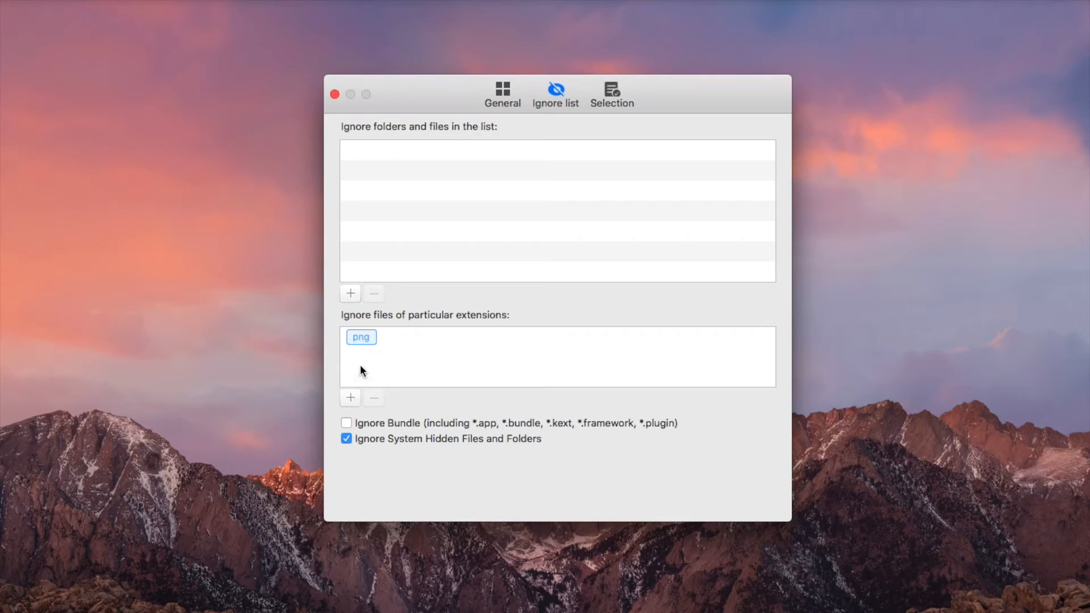
{"action": "left_click", "coordinate": [374, 397]}
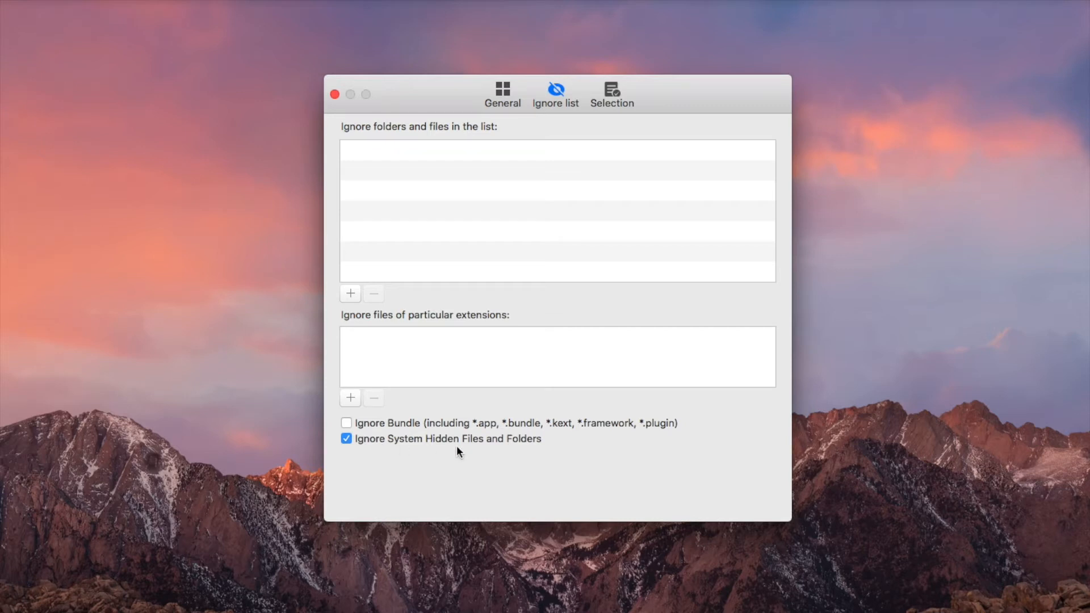
{"action": "left_click", "coordinate": [612, 95]}
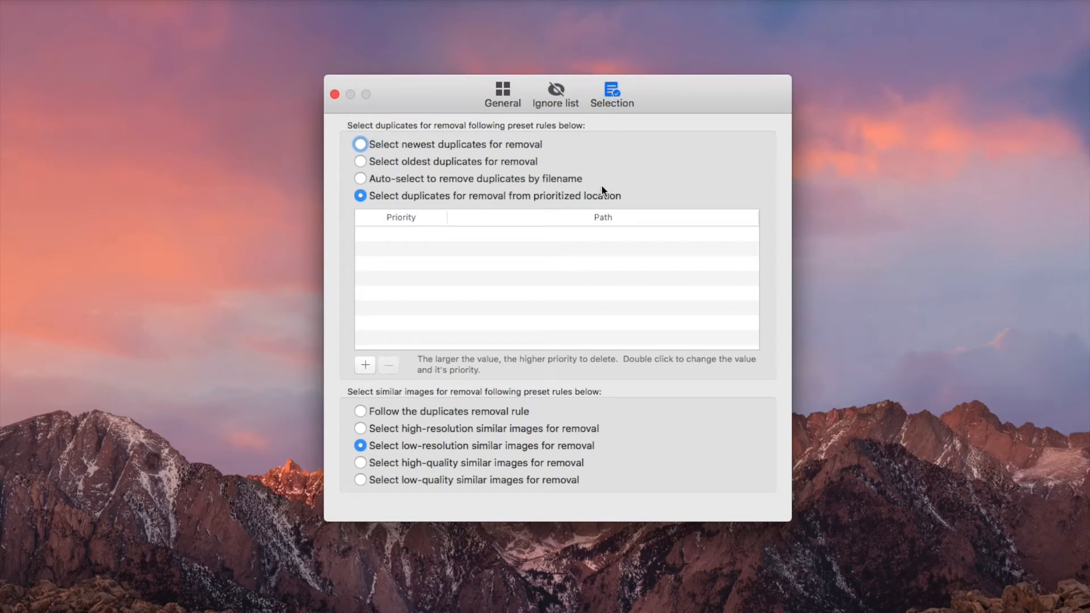
{"action": "mouse_move", "coordinate": [598, 203]}
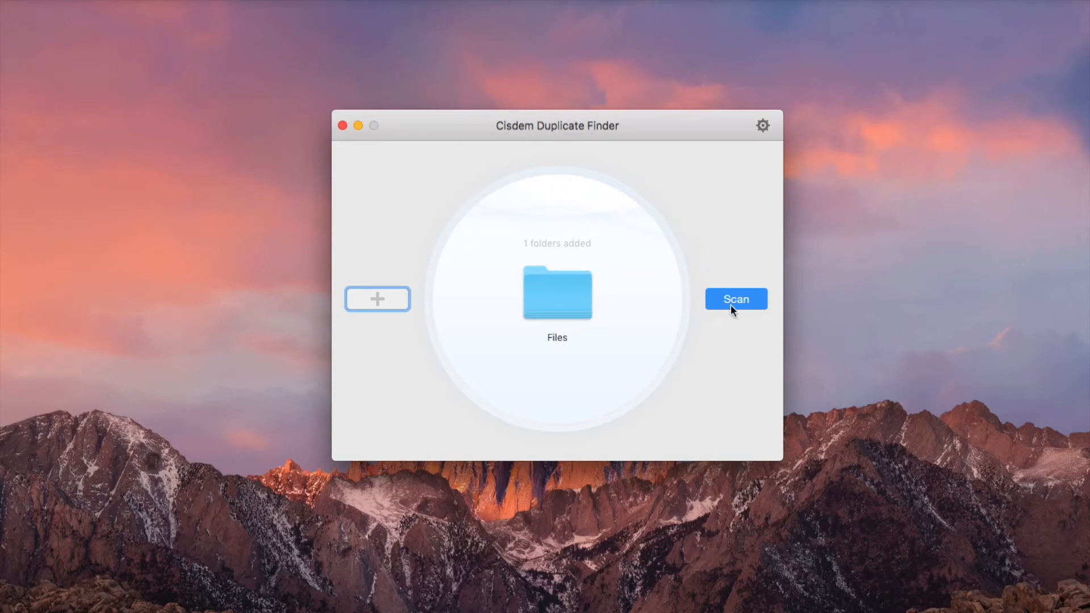
Step: Scan the Files folder and view the 82 duplicates (132.95 MB) found
{"action": "left_click", "coordinate": [736, 299]}
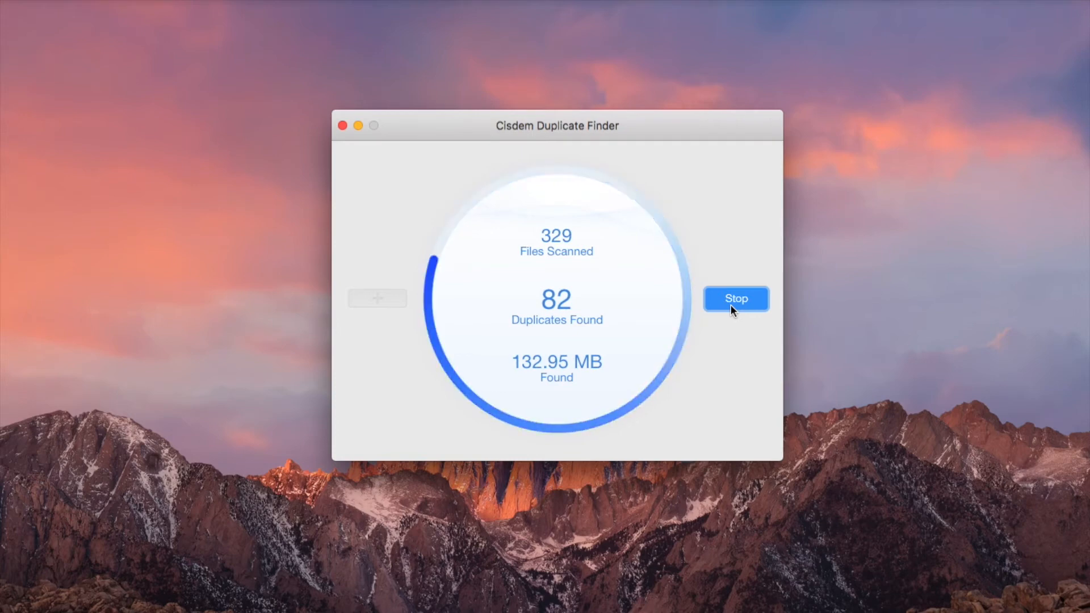
{"action": "left_click", "coordinate": [734, 299]}
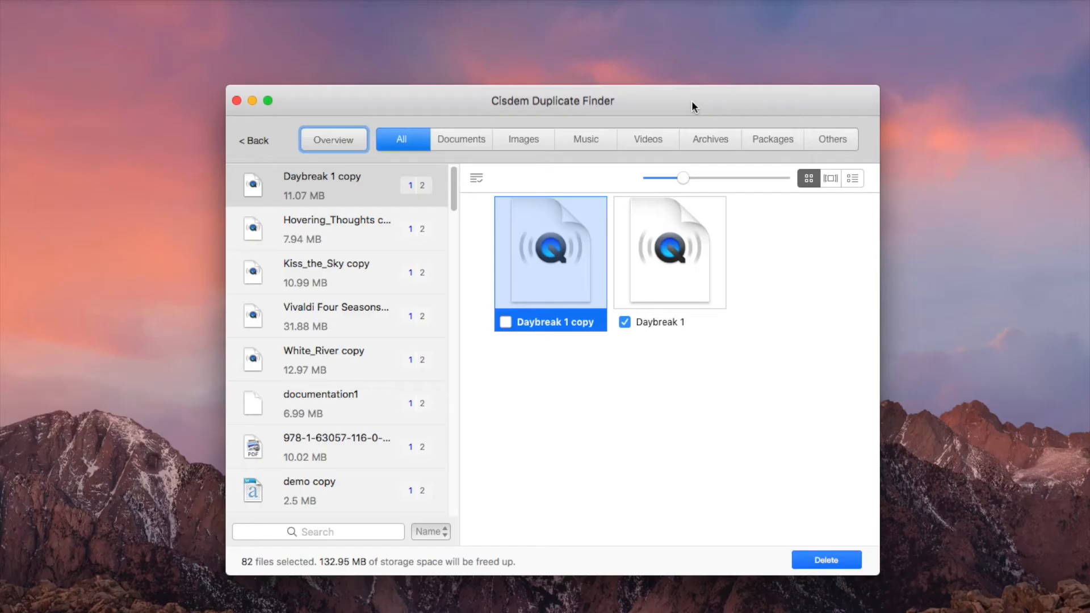
Step: Review the Overview breakdown by file type, then return to the All duplicates list
{"action": "left_click", "coordinate": [333, 139]}
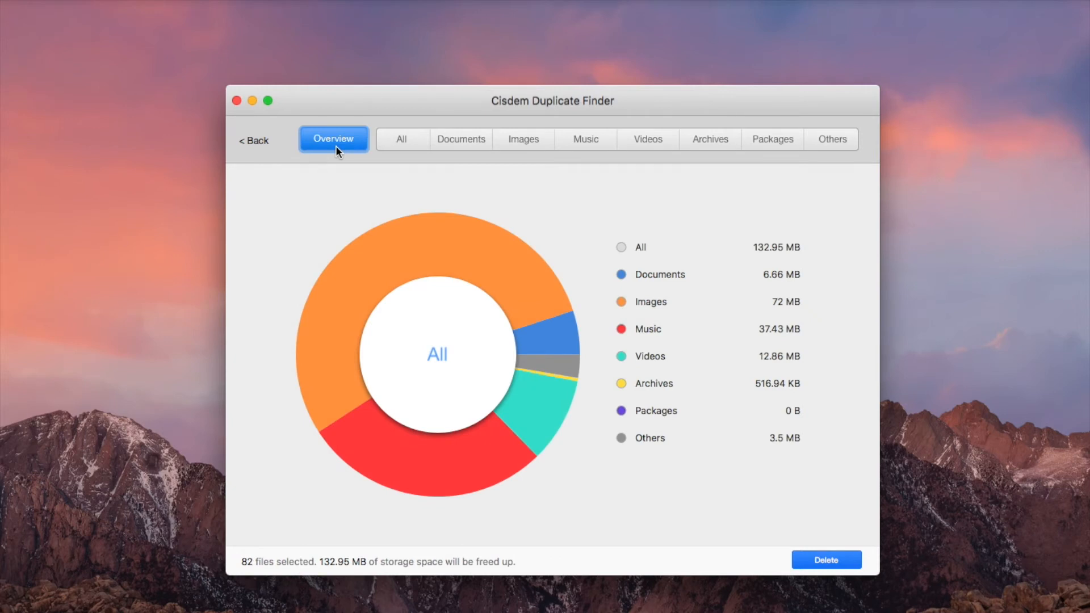
{"action": "mouse_move", "coordinate": [420, 234]}
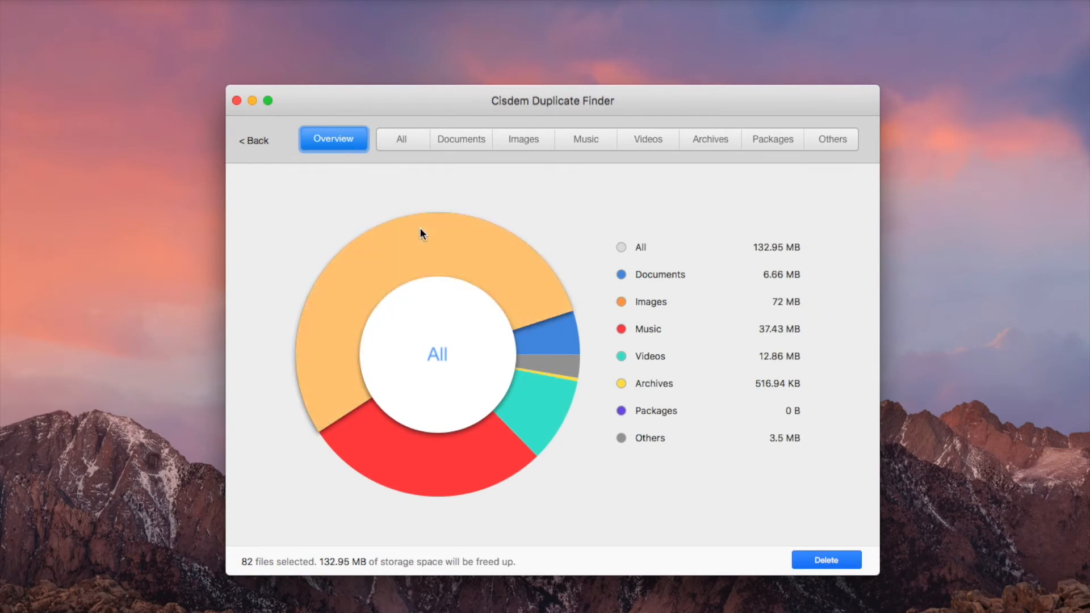
{"action": "mouse_move", "coordinate": [420, 232]}
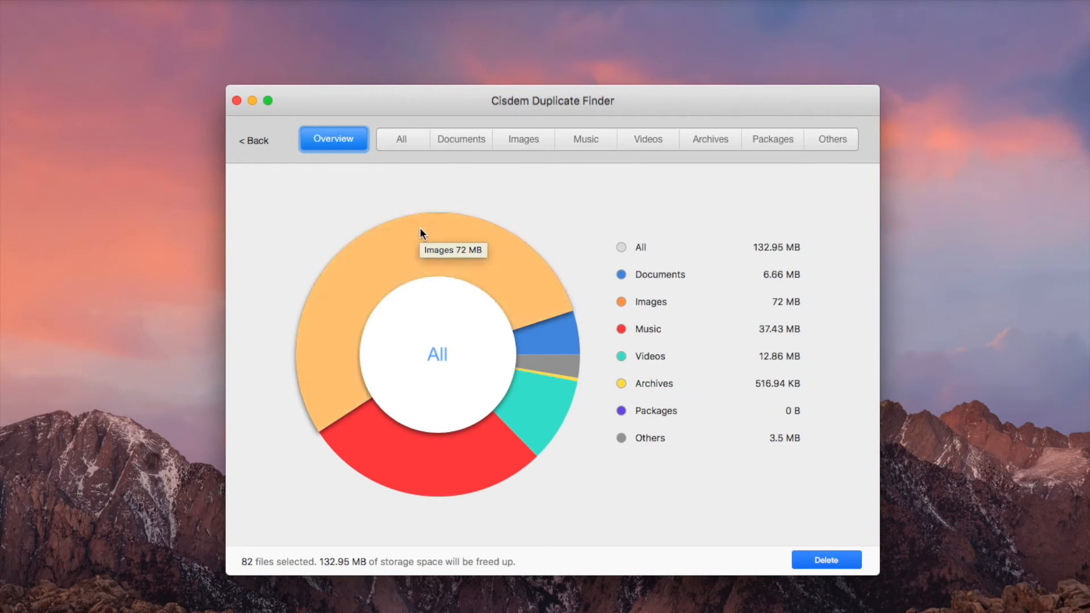
{"action": "mouse_move", "coordinate": [380, 478]}
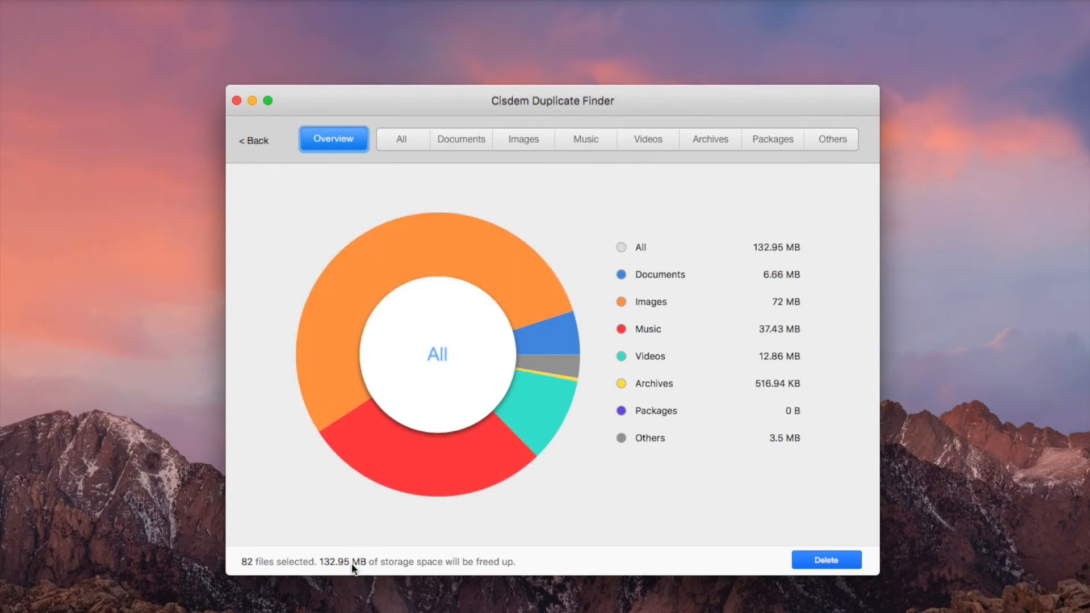
{"action": "left_click", "coordinate": [401, 138]}
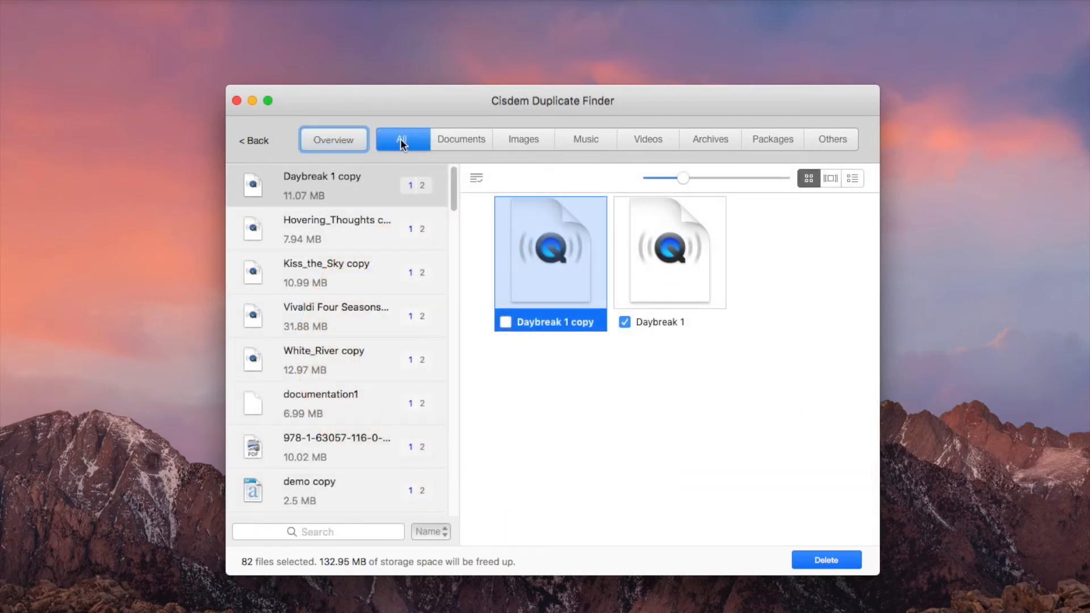
{"action": "mouse_move", "coordinate": [522, 144]}
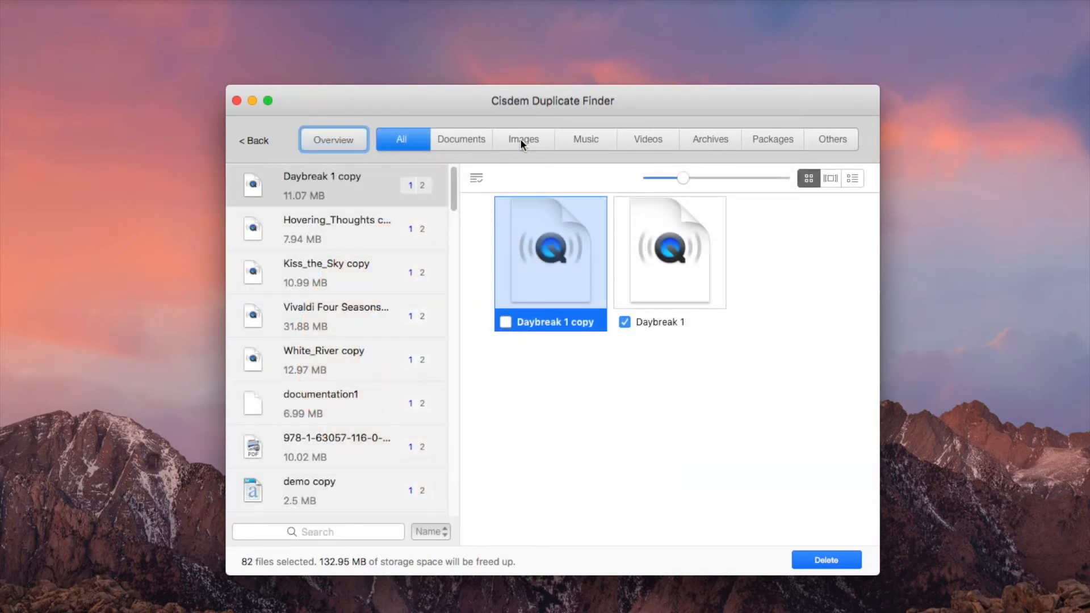
Step: Browse the Images duplicates with enlarged thumbnails, then show the Documents duplicates
{"action": "left_click", "coordinate": [522, 139]}
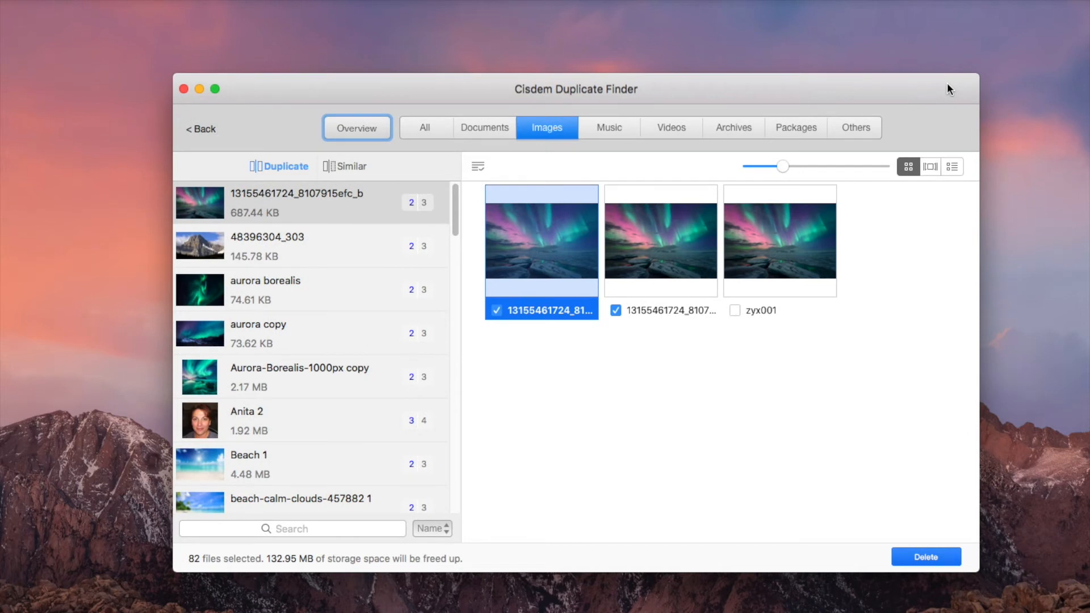
{"action": "left_click_drag", "start_coordinate": [784, 166], "coordinate": [809, 165]}
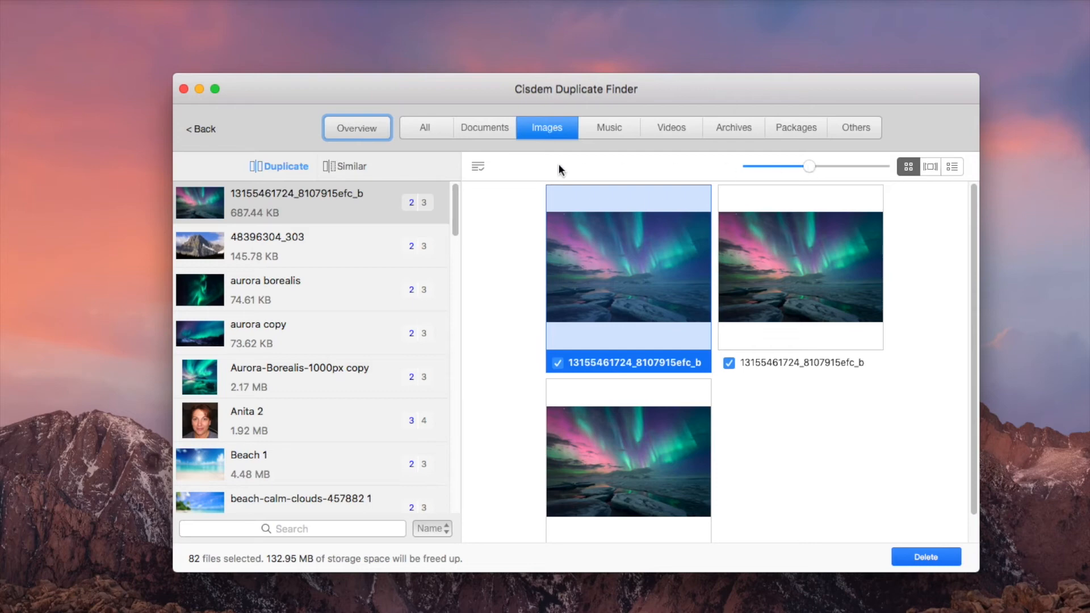
{"action": "left_click", "coordinate": [485, 127]}
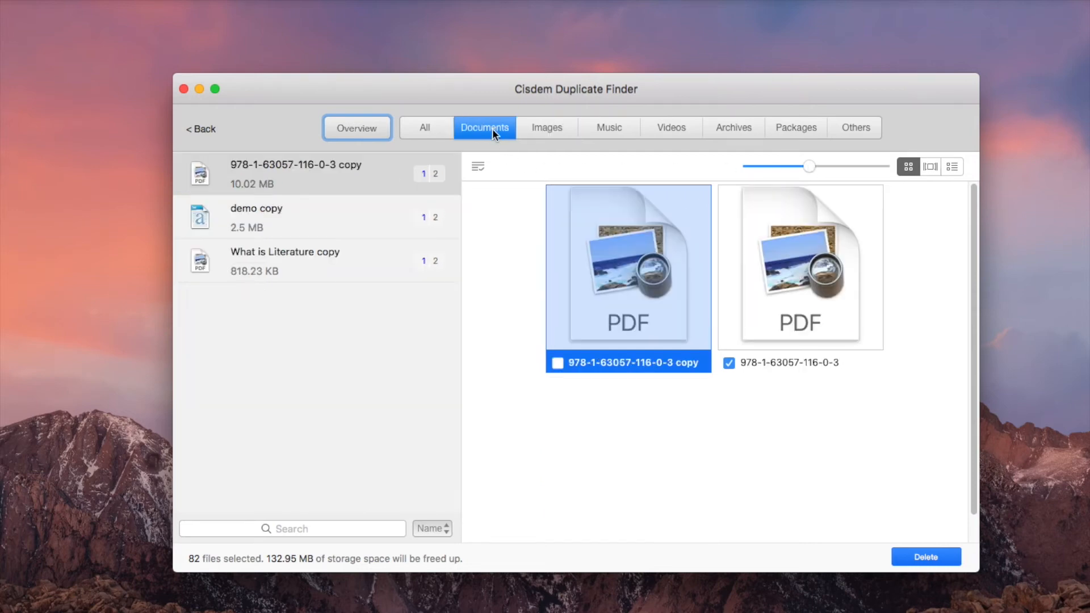
Step: Preview the demo copy document group in large preview mode, then show the Music duplicates
{"action": "left_click", "coordinate": [930, 166]}
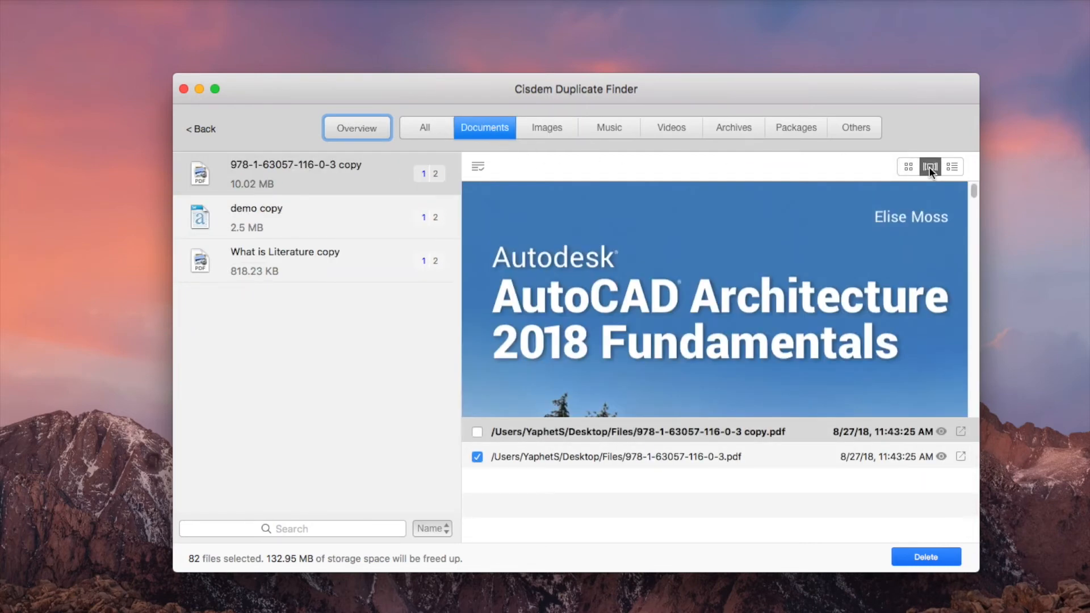
{"action": "scroll", "scroll_direction": "down", "scroll_amount": 3}
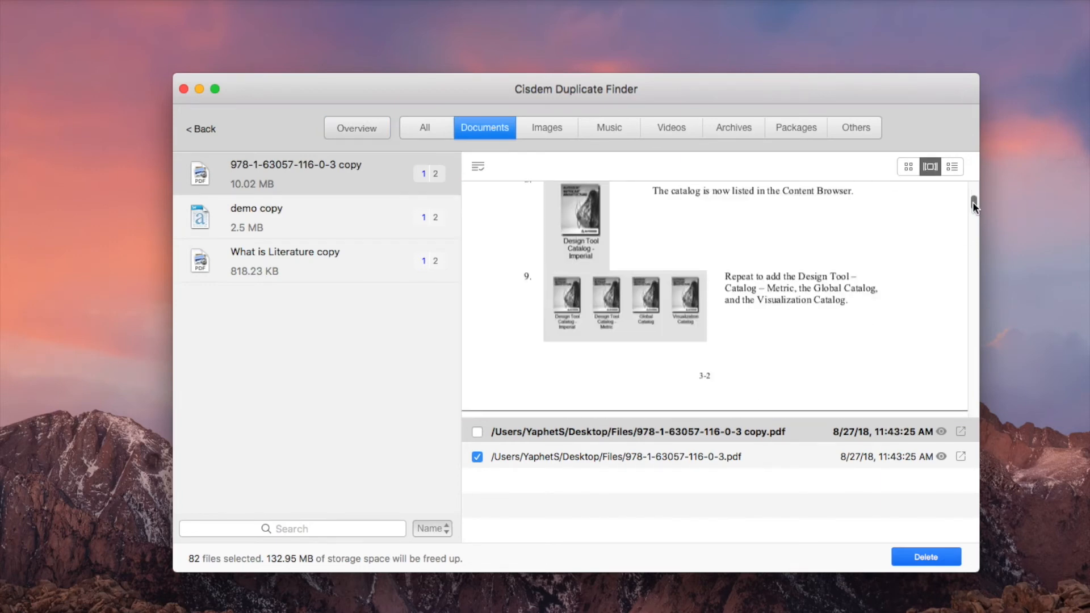
{"action": "left_click", "coordinate": [279, 216]}
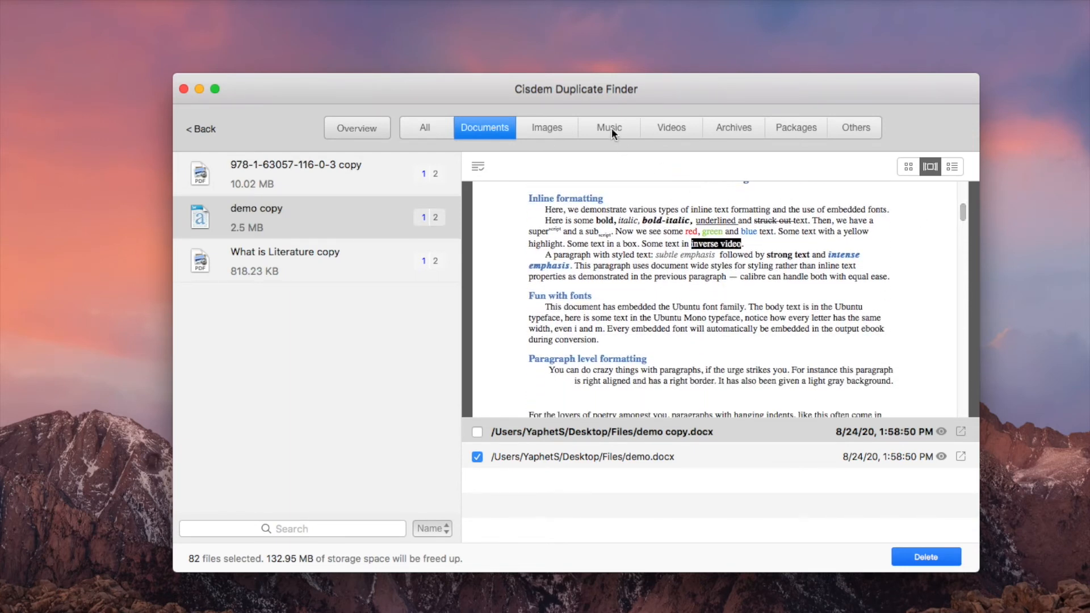
{"action": "left_click", "coordinate": [609, 127]}
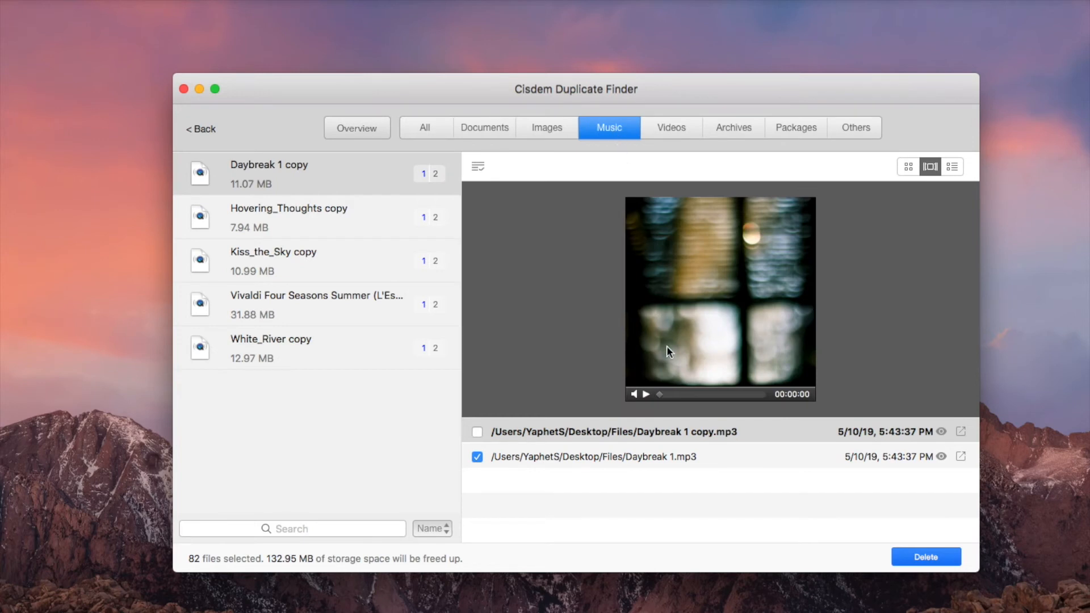
Step: Play the Lion King teaser video duplicate, check the Others category, and return to Images
{"action": "left_click", "coordinate": [671, 127]}
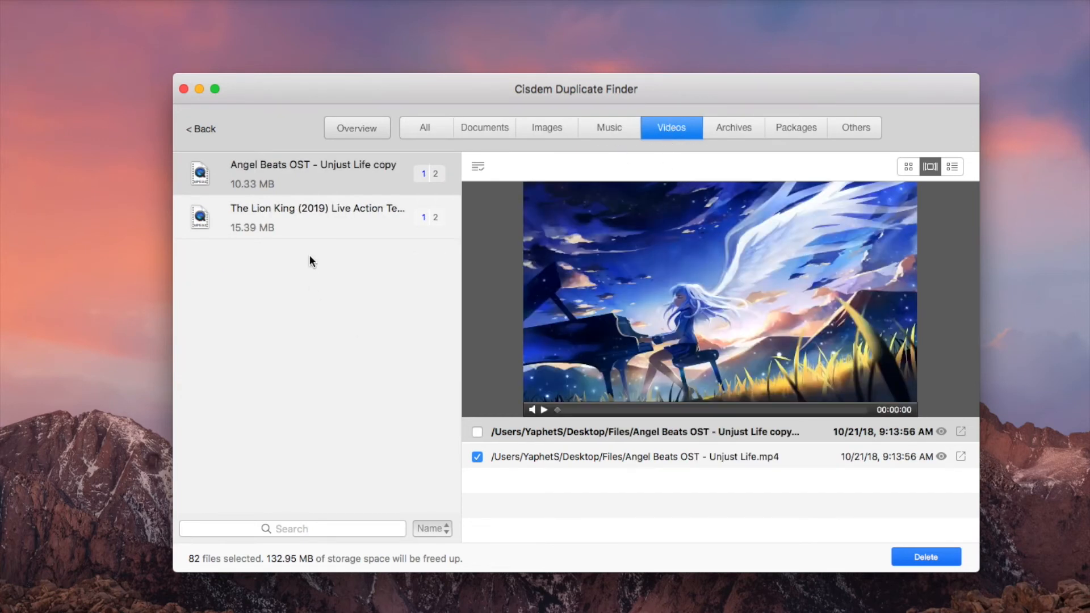
{"action": "left_click", "coordinate": [317, 217]}
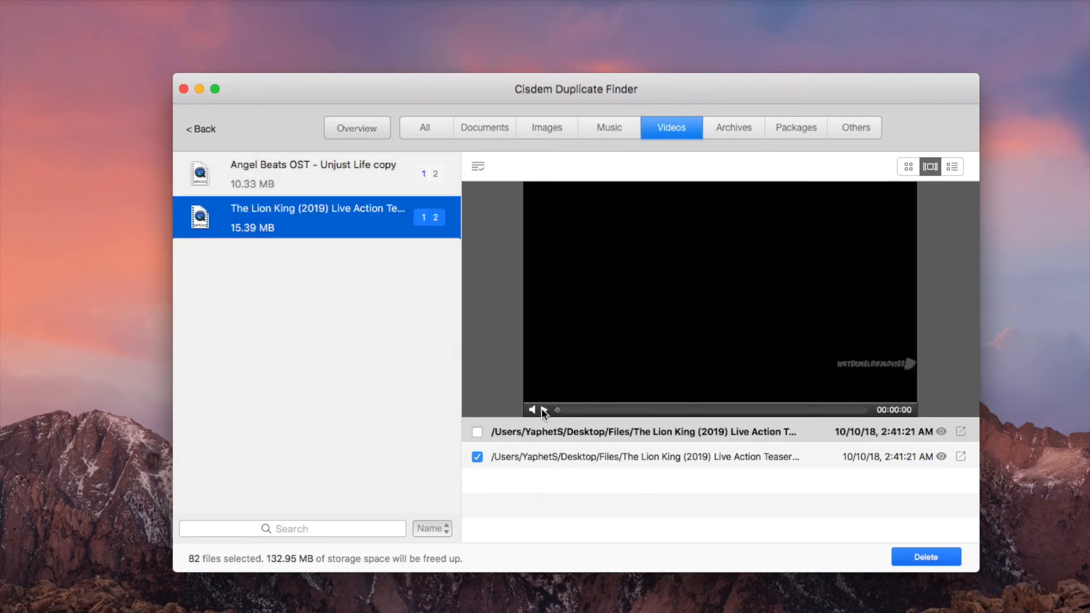
{"action": "left_click", "coordinate": [544, 410]}
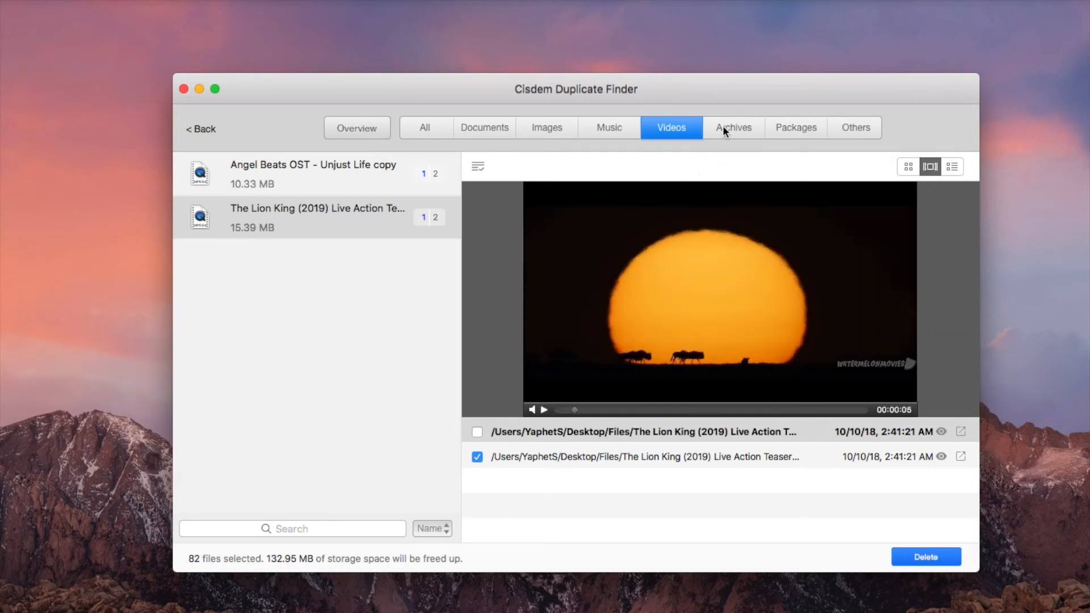
{"action": "left_click", "coordinate": [855, 127]}
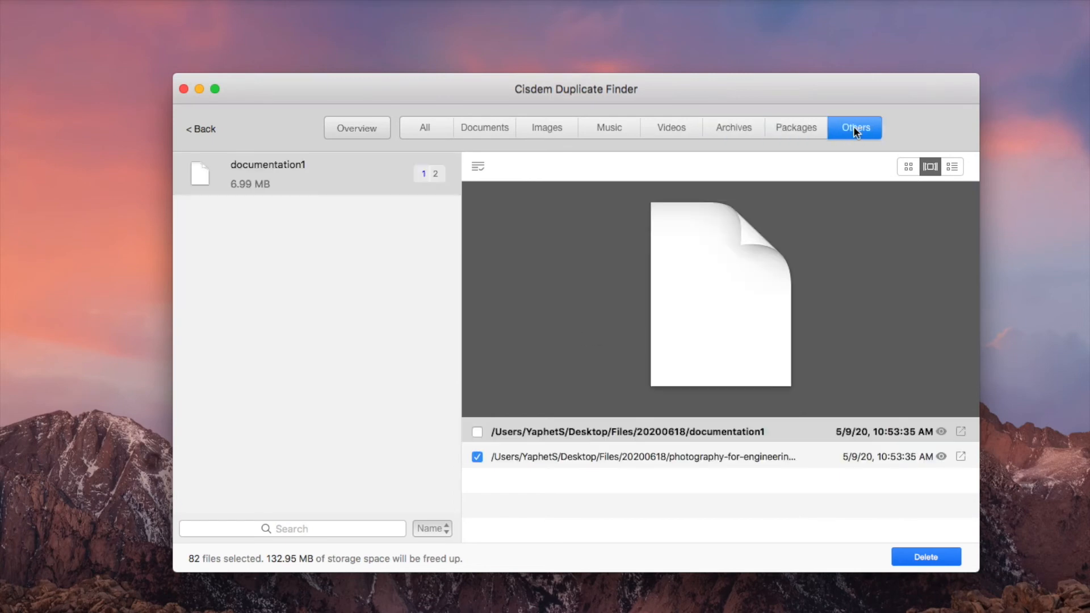
{"action": "left_click", "coordinate": [546, 127]}
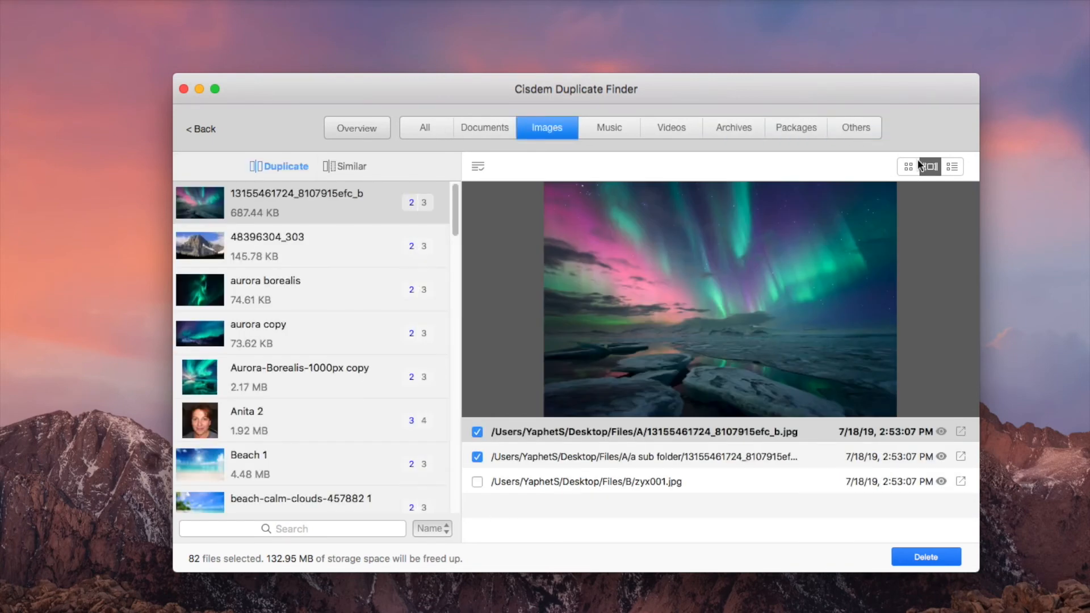
Step: View the aurora copy image group as smaller grid thumbnails and open the automatic selection rules
{"action": "left_click", "coordinate": [909, 166]}
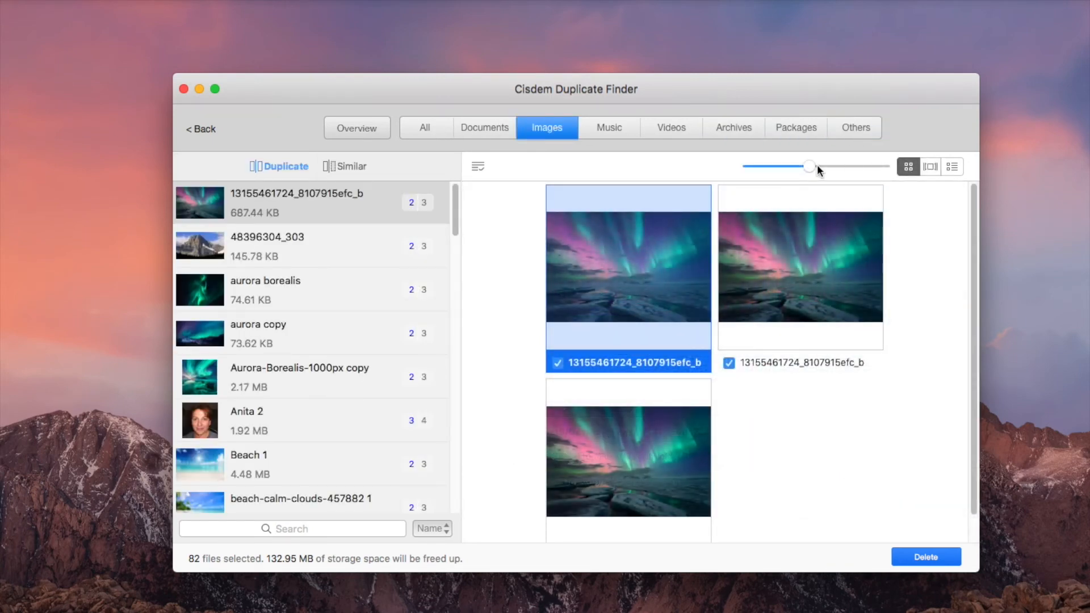
{"action": "left_click_drag", "start_coordinate": [809, 166], "coordinate": [791, 166]}
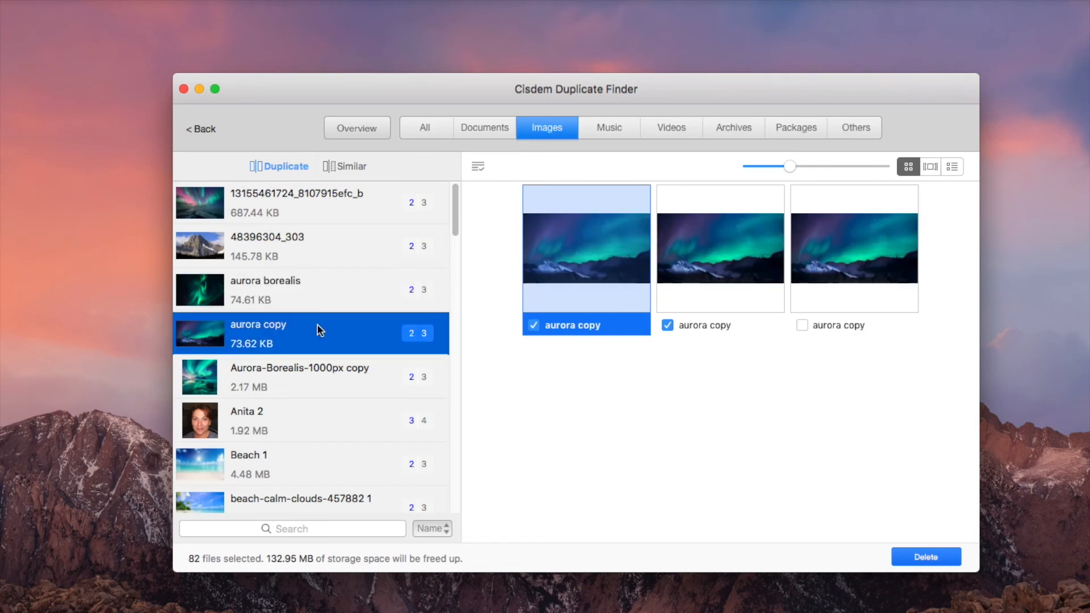
{"action": "left_click", "coordinate": [478, 165]}
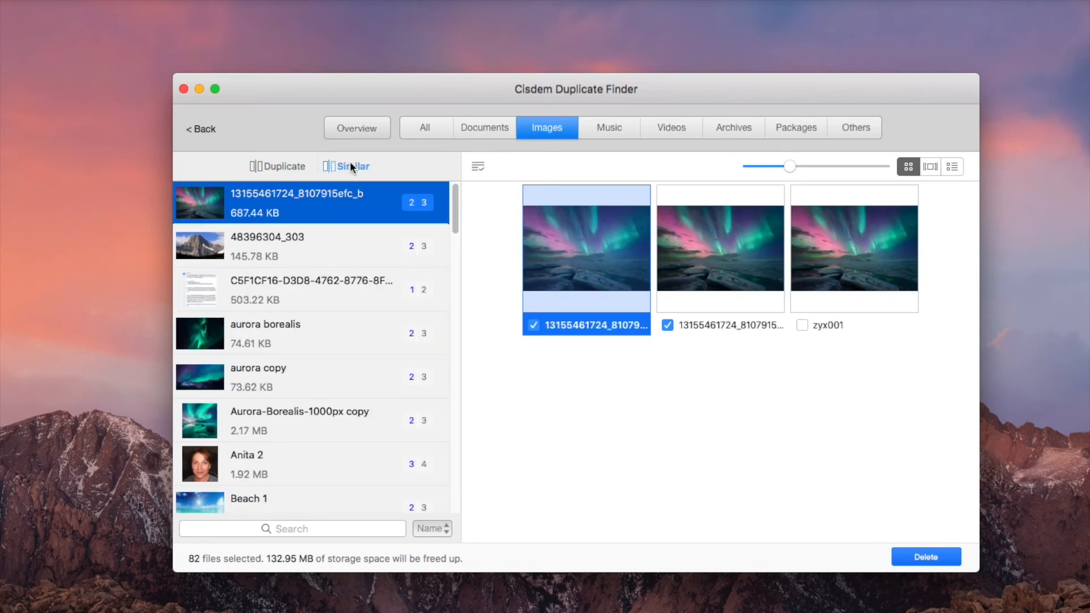
{"action": "left_click", "coordinate": [478, 165]}
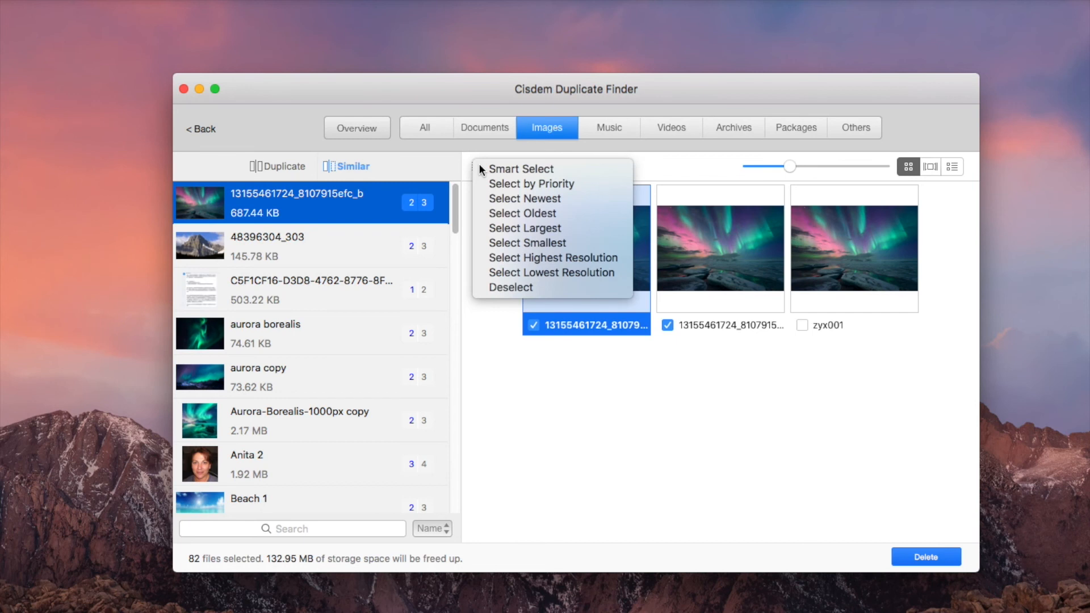
{"action": "mouse_move", "coordinate": [552, 257]}
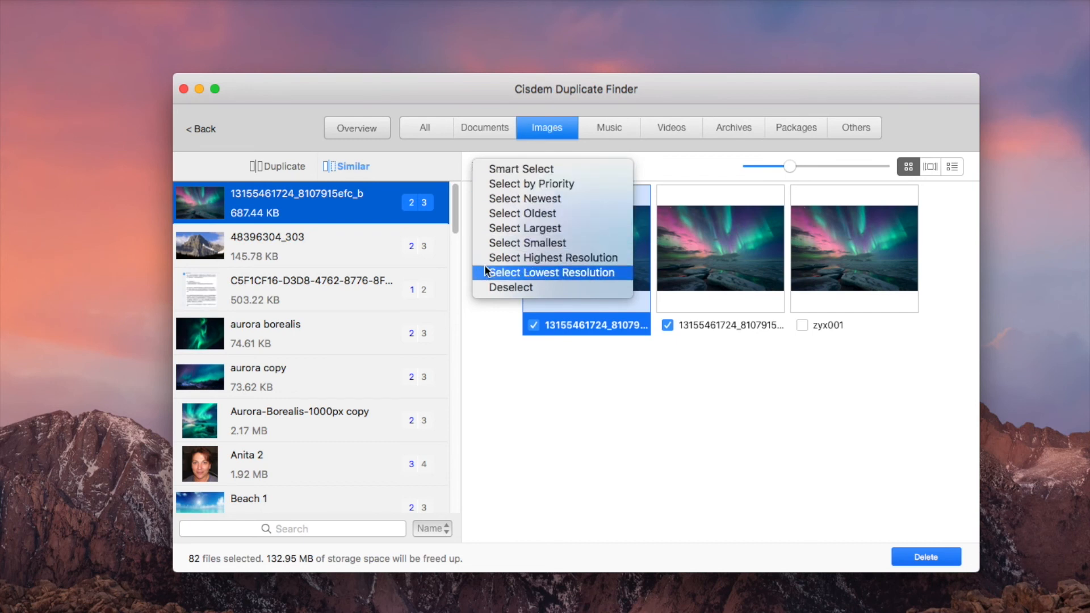
{"action": "mouse_move", "coordinate": [476, 328]}
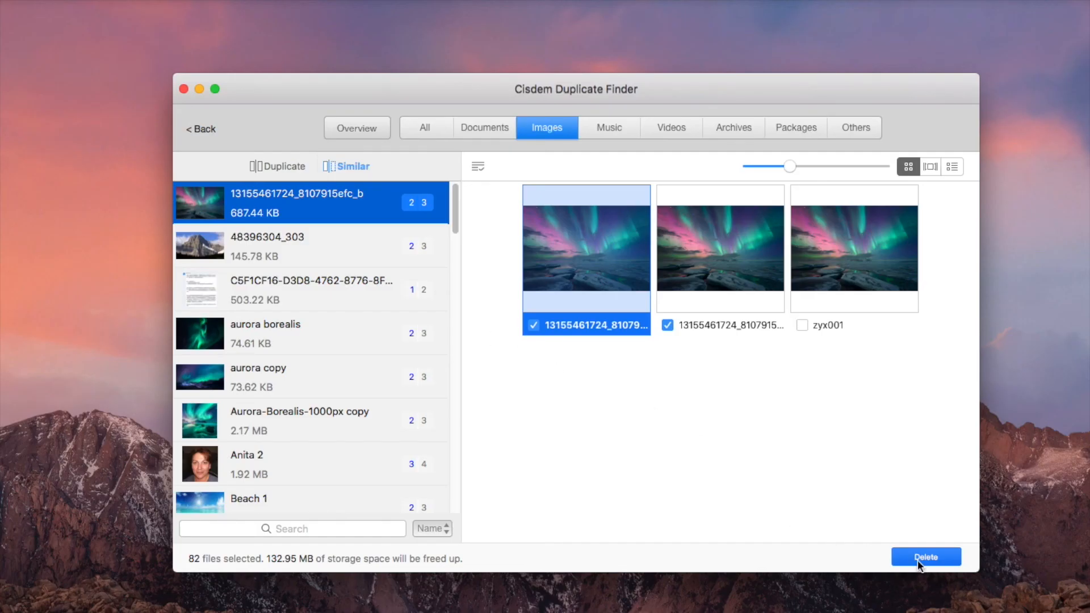
Step: Delete the checked duplicates and confirm moving them to Trash
{"action": "left_click", "coordinate": [927, 557]}
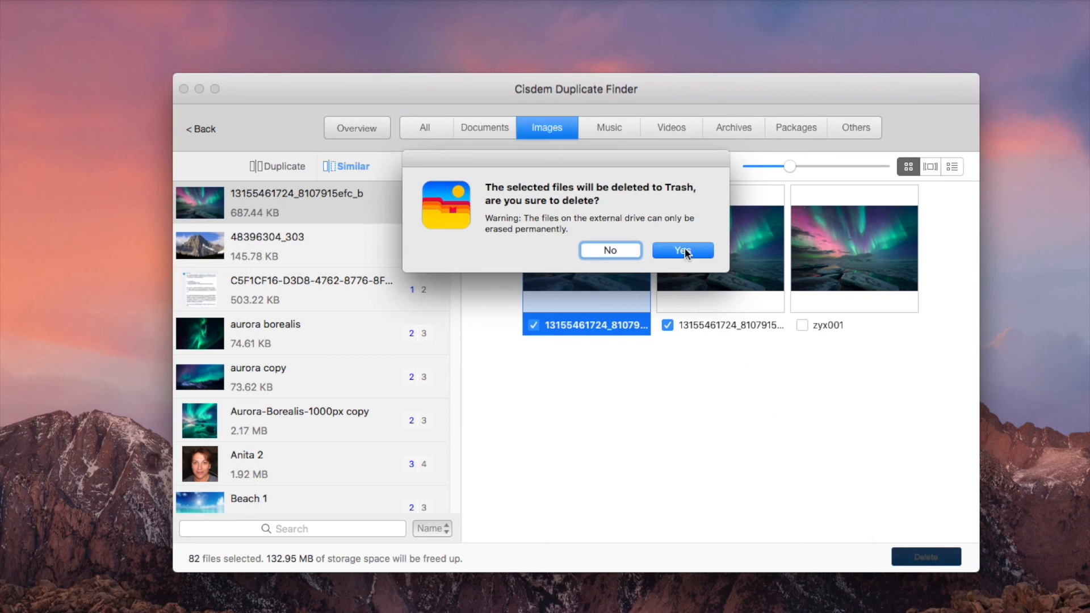
{"action": "left_click", "coordinate": [681, 250]}
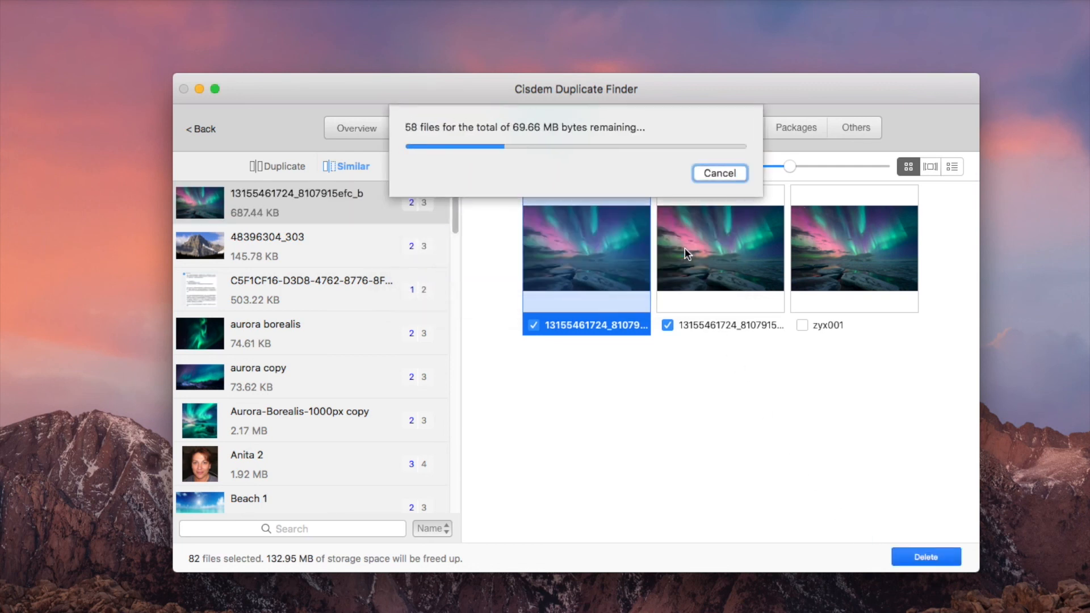